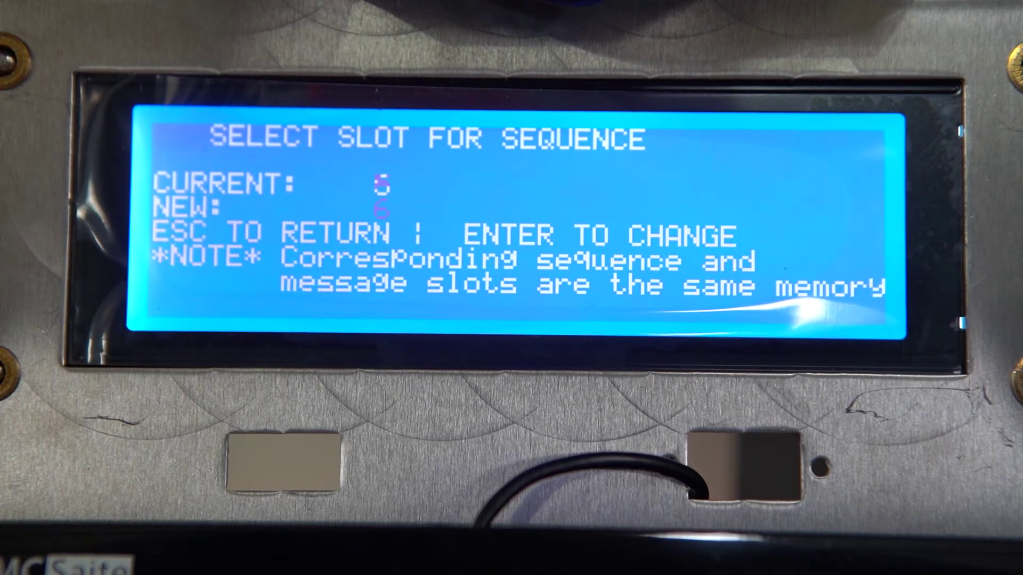
Confirm slot 6 as the memory slot for the new sequence
key("Enter")
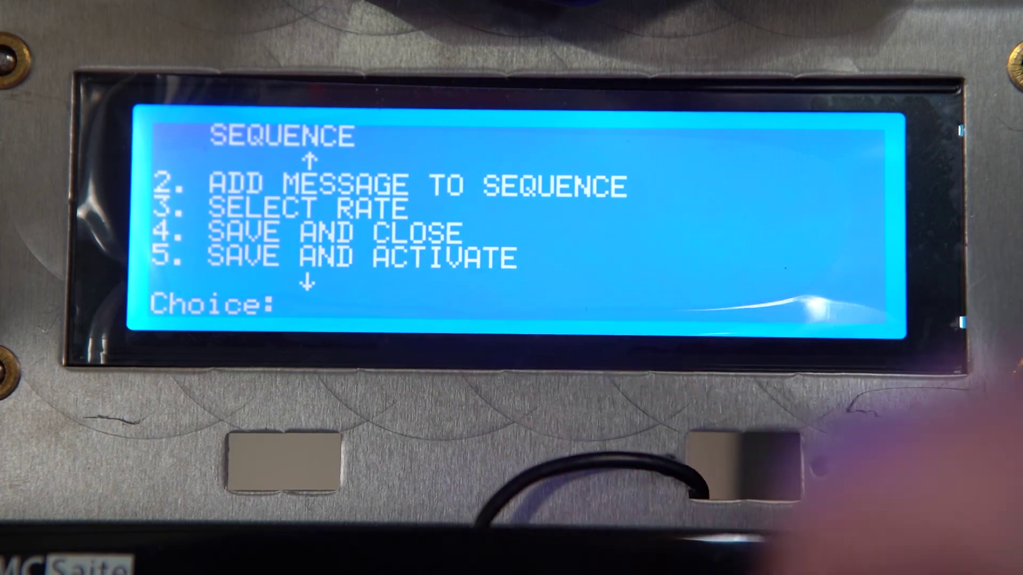
Enter choice 5, Save and Activate, for the finished sequence
type("5")
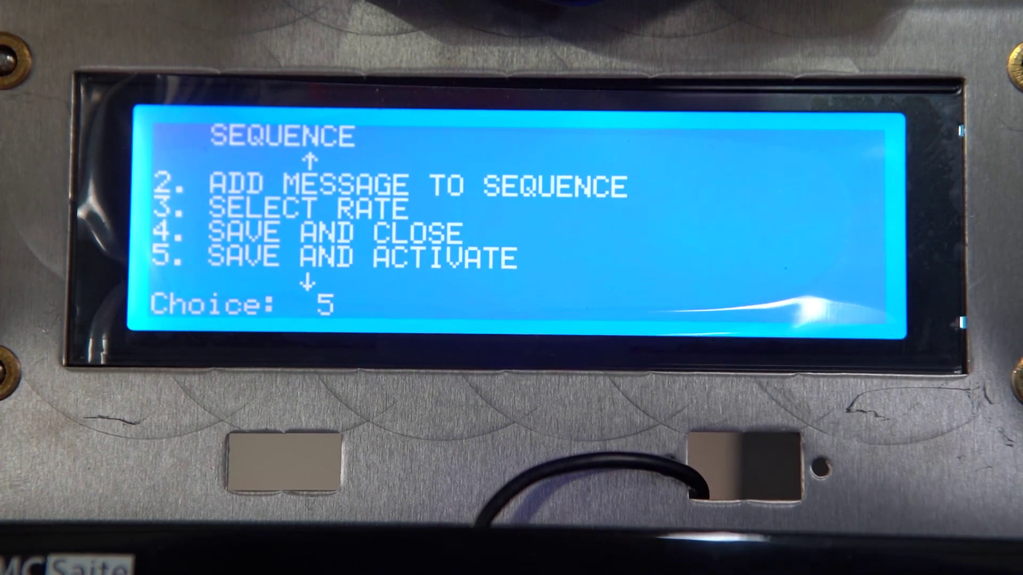